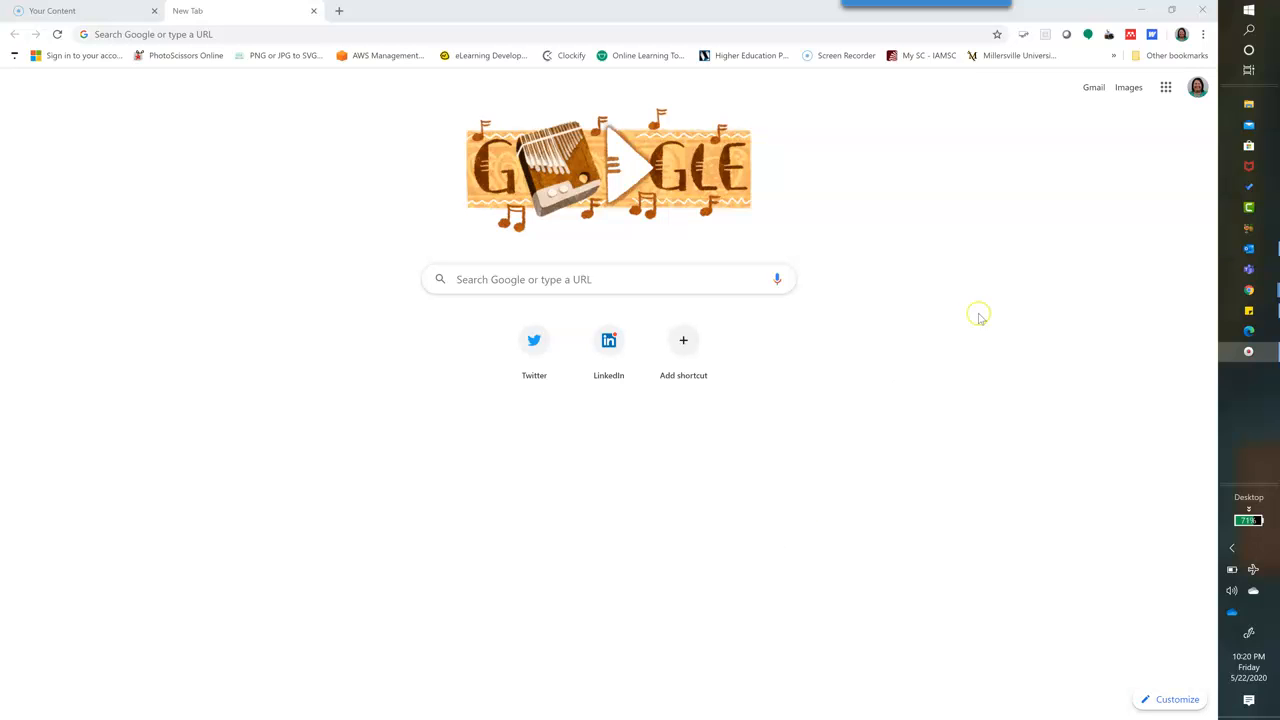
mouse_move(996, 204)
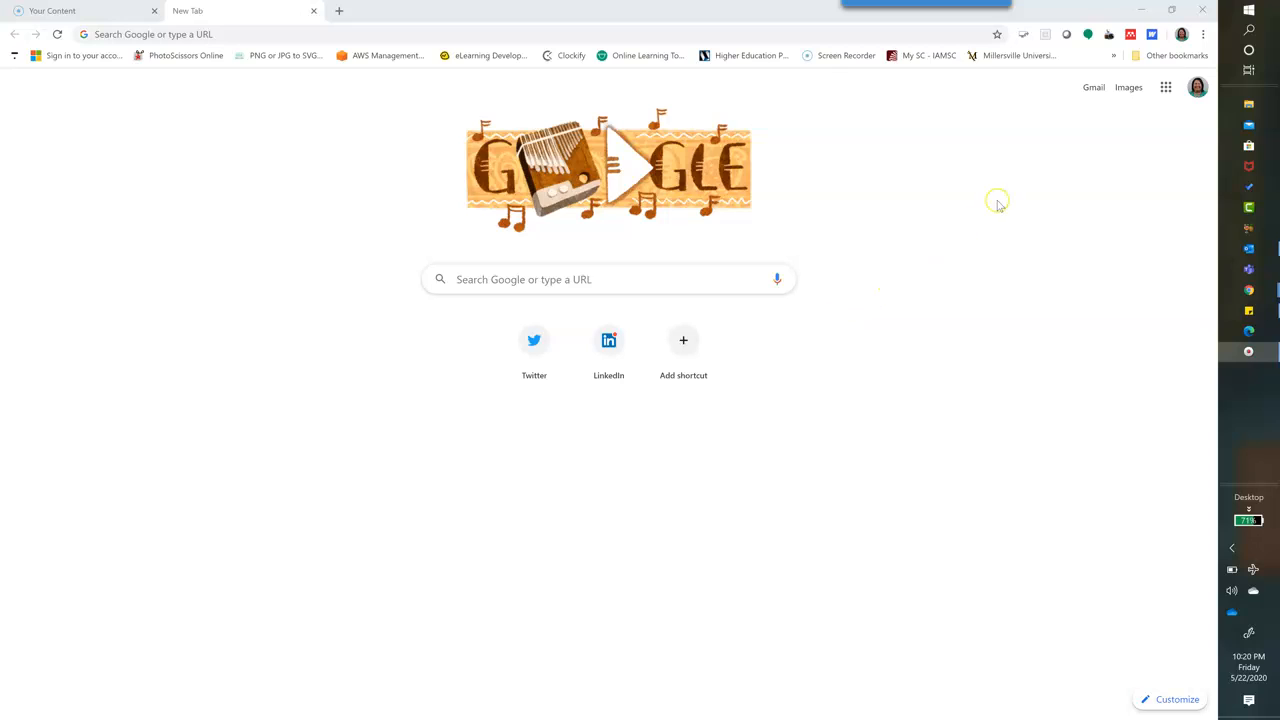
mouse_move(1196, 68)
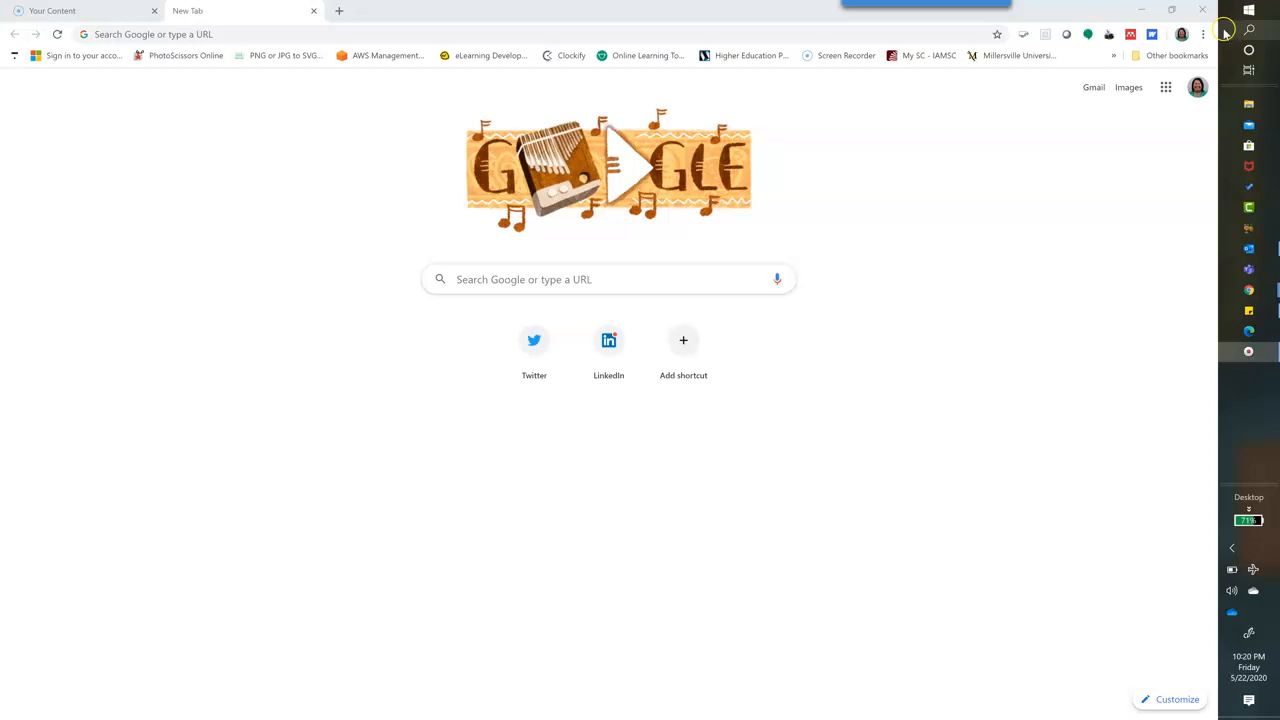
Step: Show Chrome's main menu from the three-dot control at the top right
click(1204, 34)
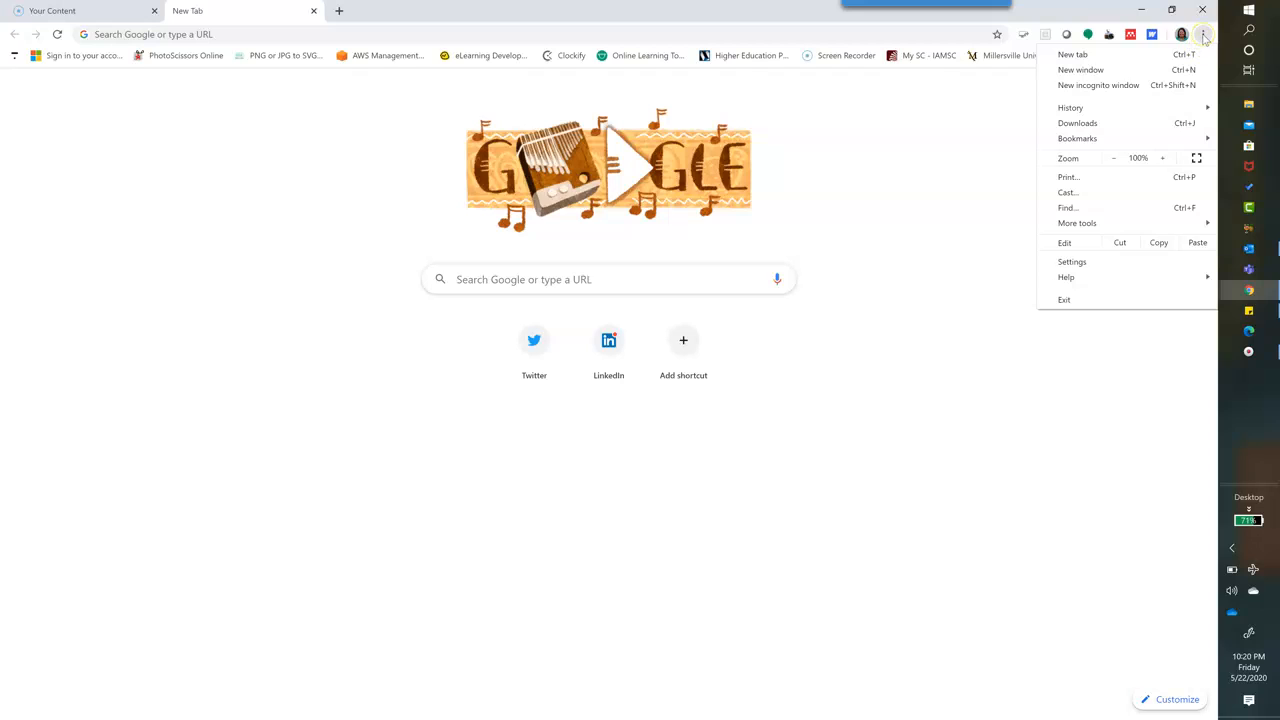
mouse_move(1098, 84)
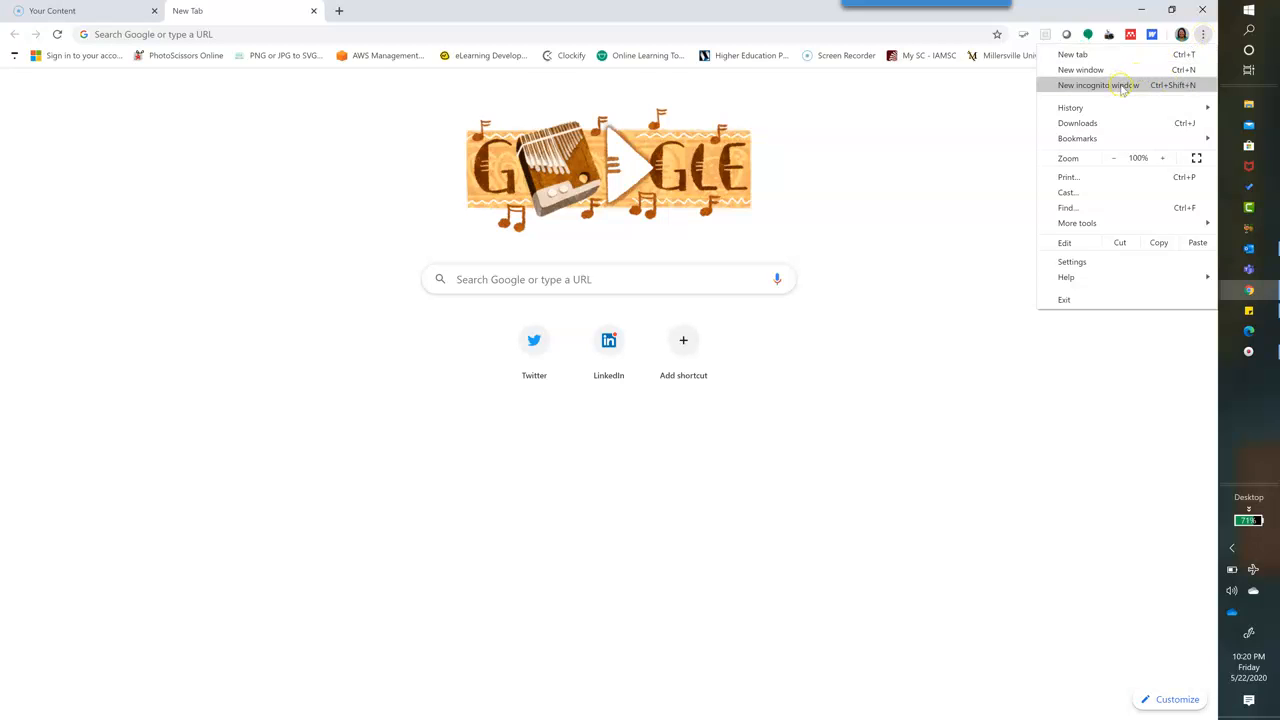
mouse_move(1204, 96)
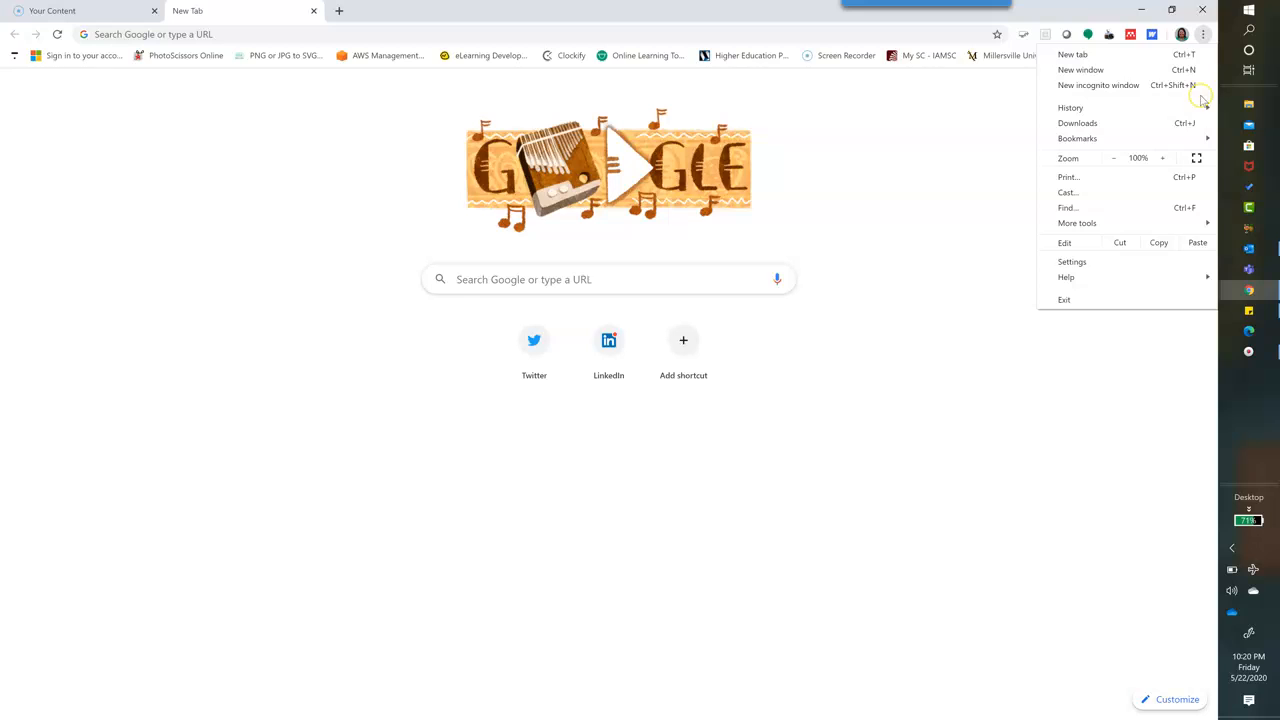
Step: Launch a new incognito window landing on the 'You've gone incognito' page
click(1098, 84)
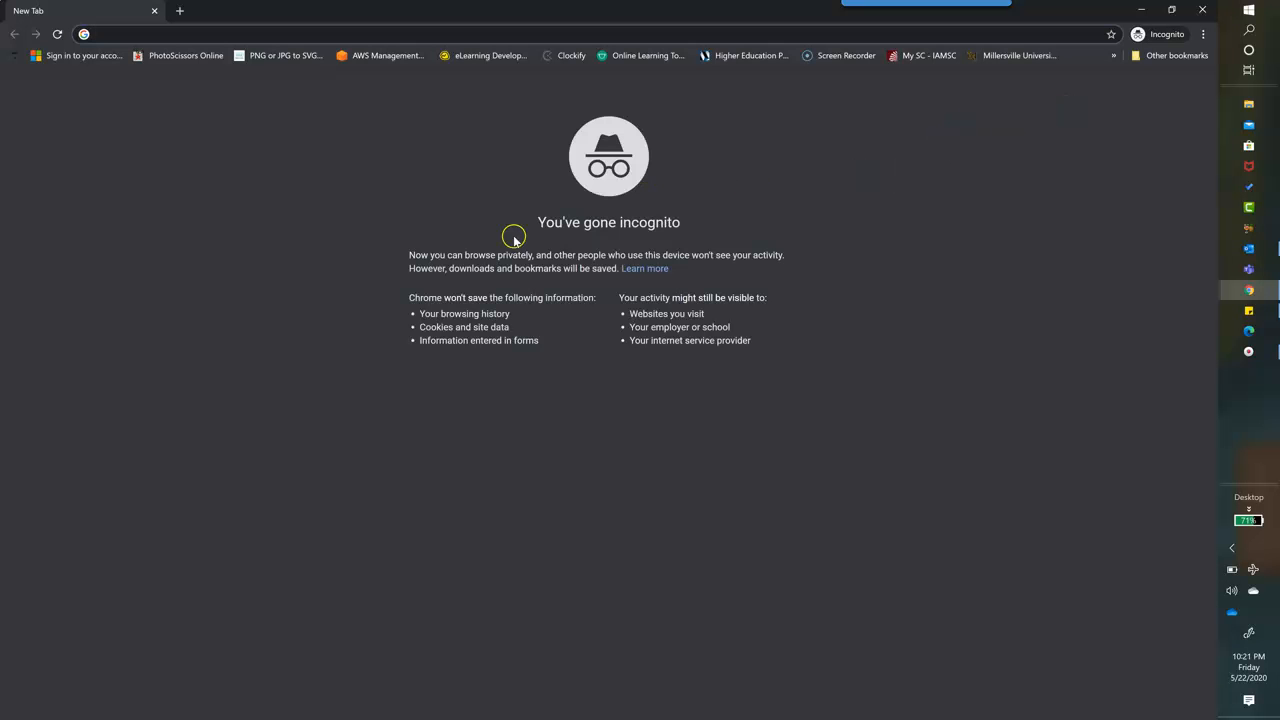
mouse_move(676, 240)
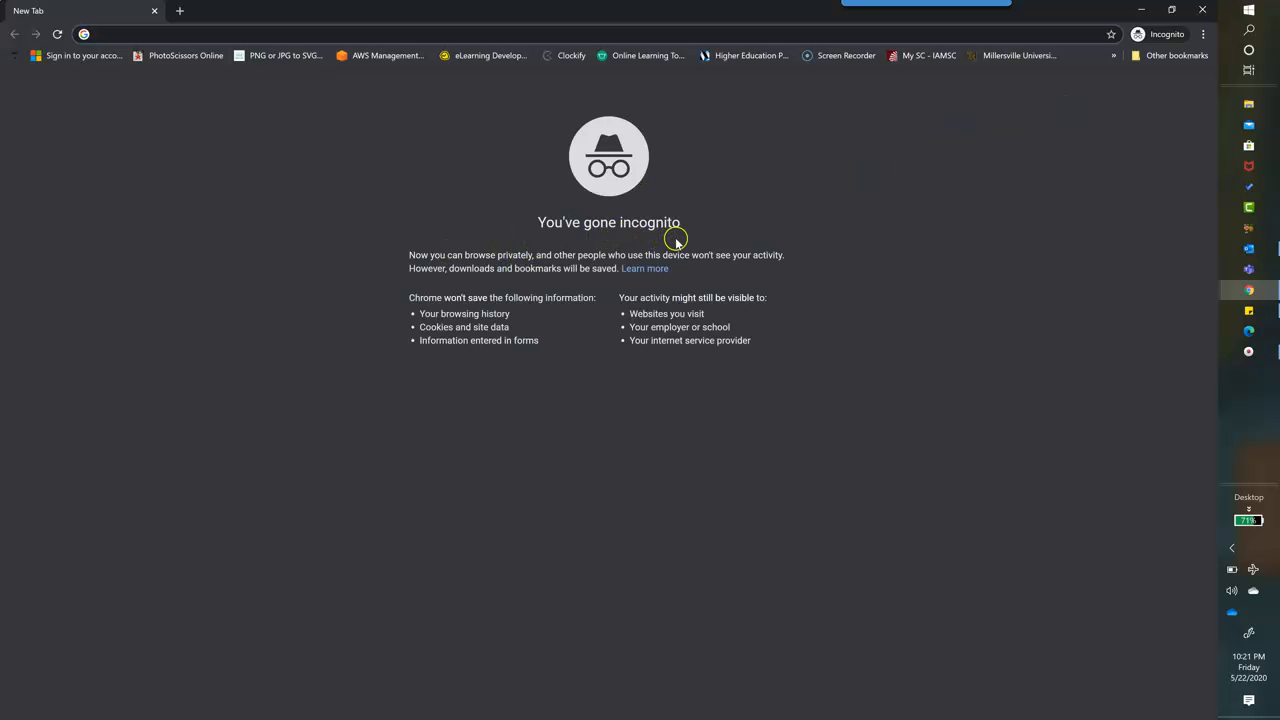
mouse_move(718, 246)
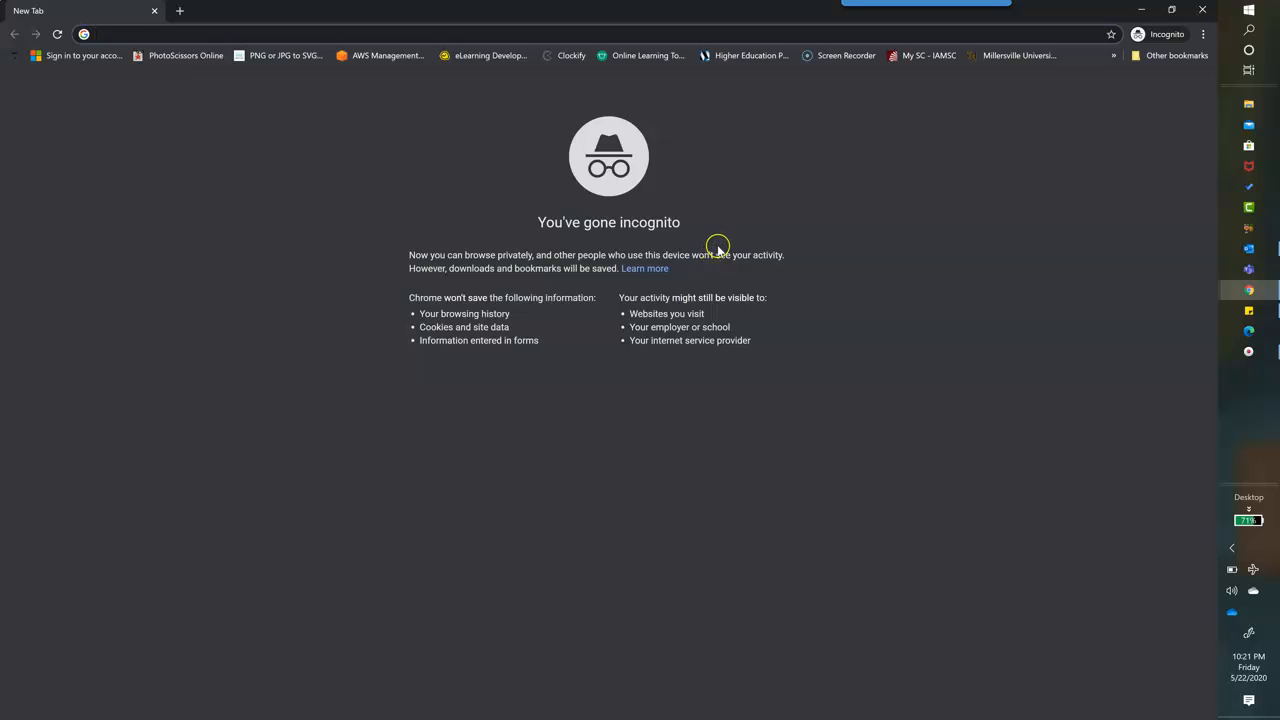